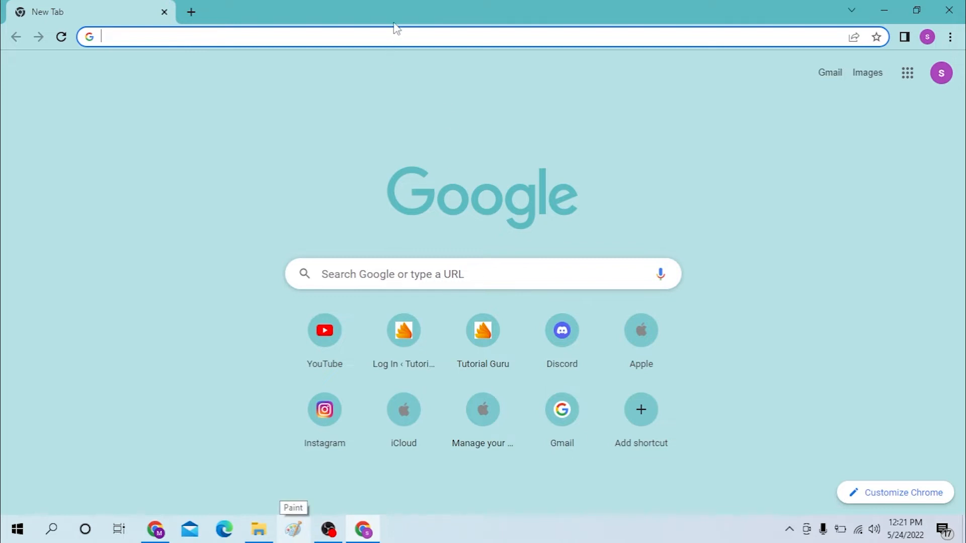
- Load airbnb.com in the new tab, correcting the mistyped aironline.in address
text(aironline.in)
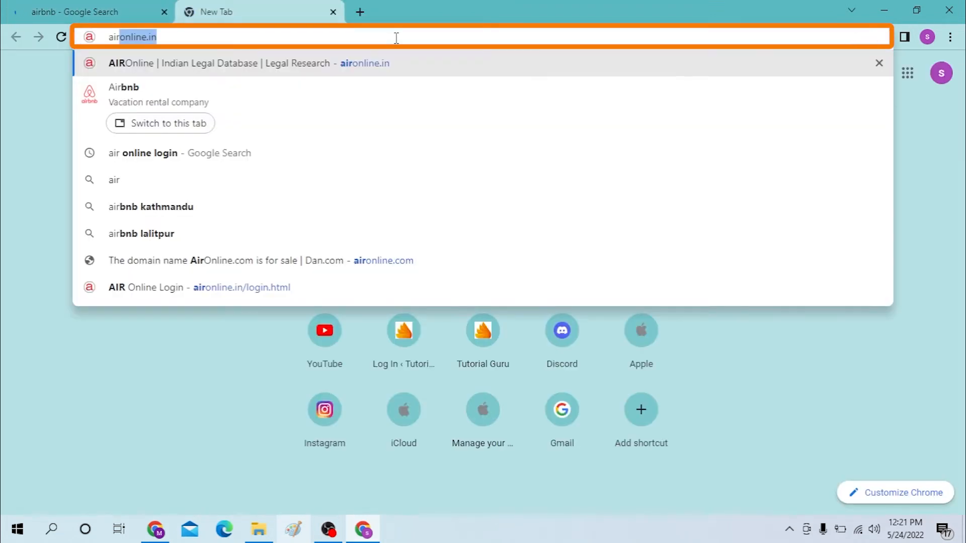
text(airbnb.com)
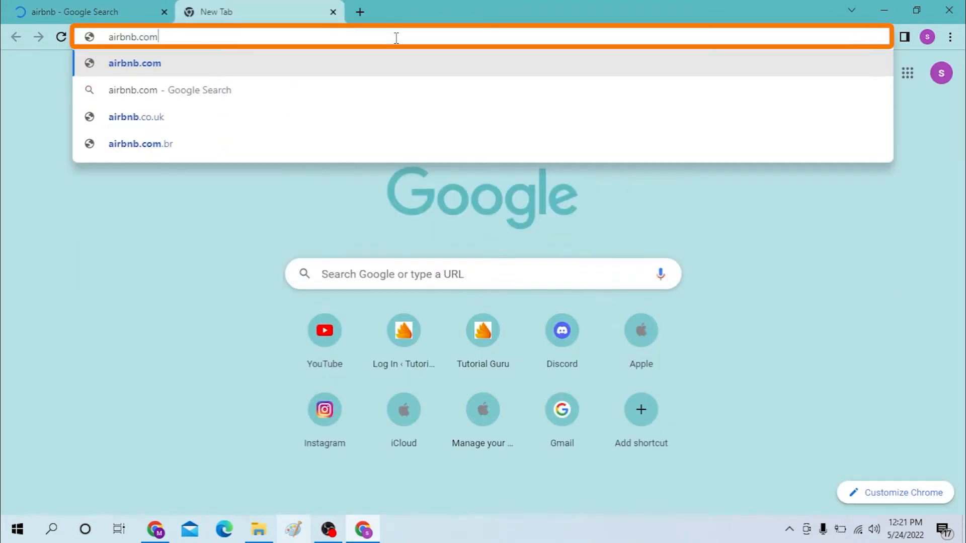
key(Return)
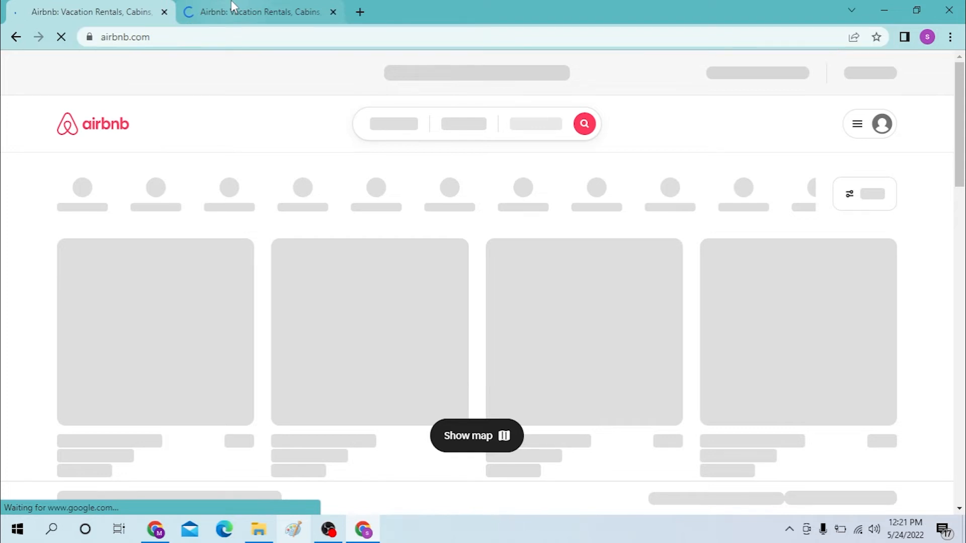
- Close the extra Airbnb tab, leaving the loaded homepage
click(333, 12)
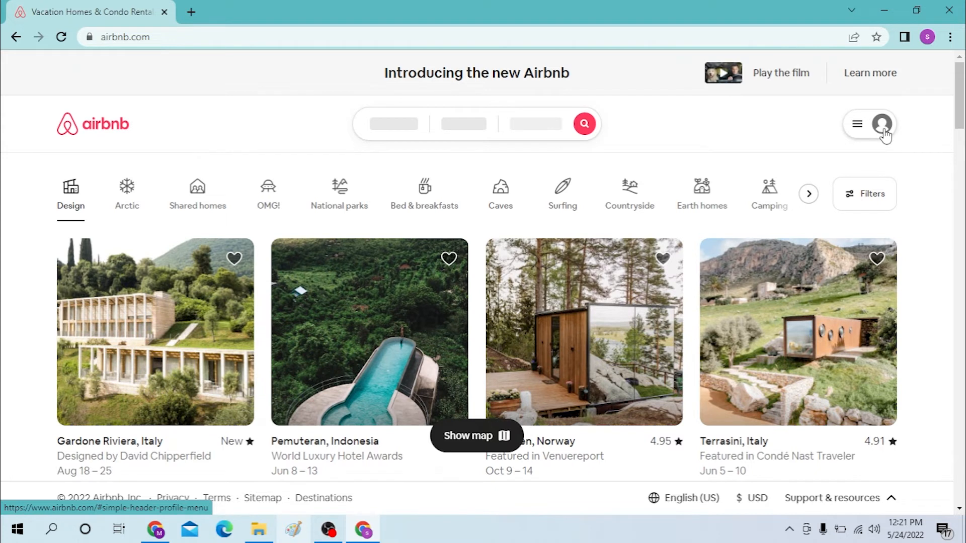
- Open Airbnb's Log in dialog and review its phone, Facebook, Google, Apple and email options
click(881, 124)
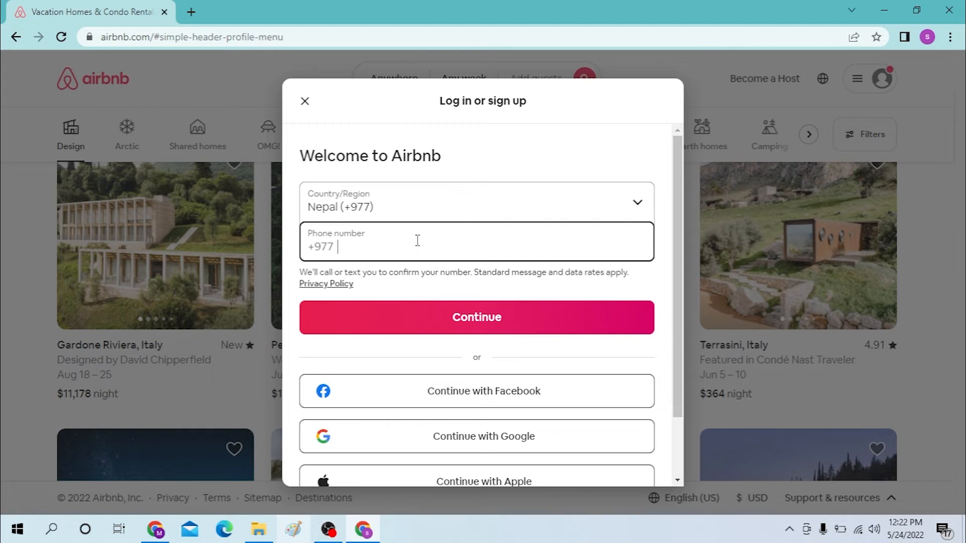
scroll(down, 3)
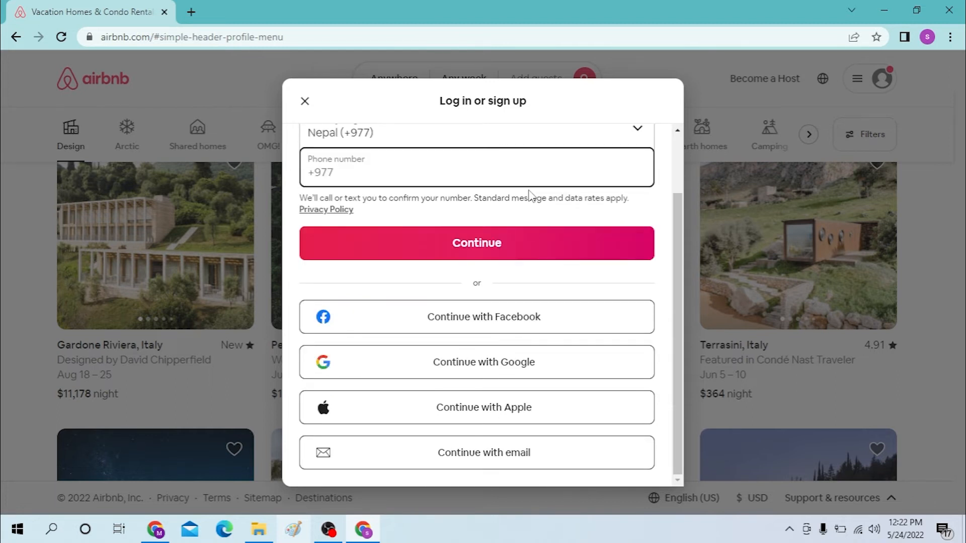
mouse_move(577, 316)
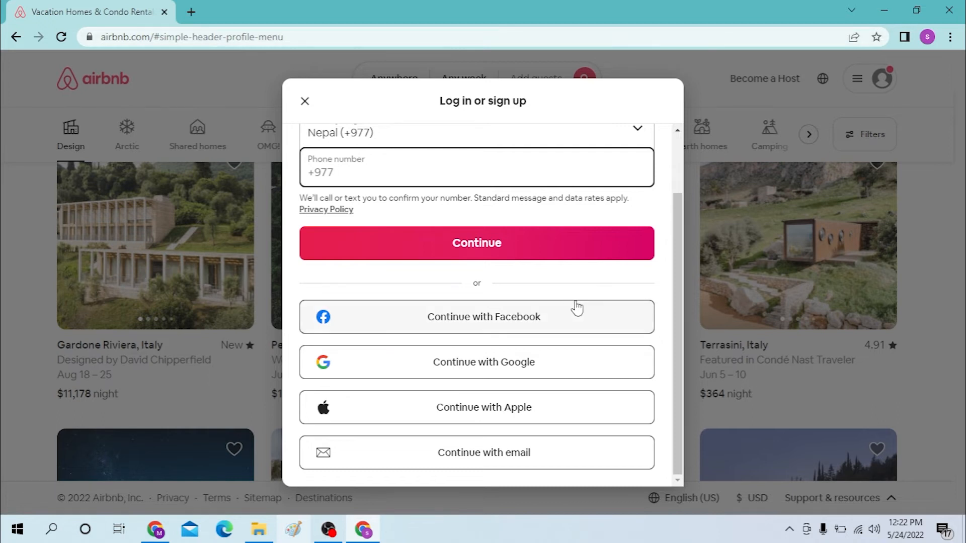
mouse_move(581, 332)
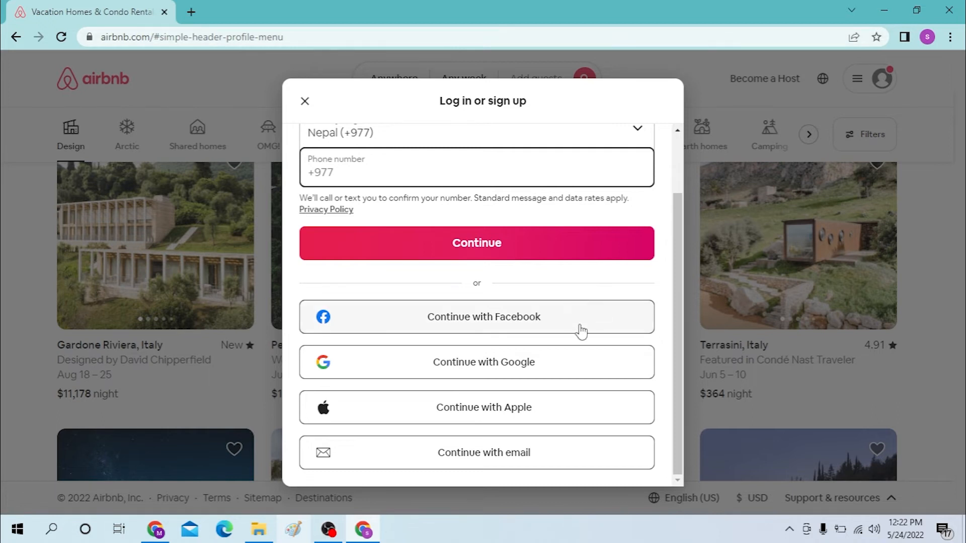
mouse_move(577, 413)
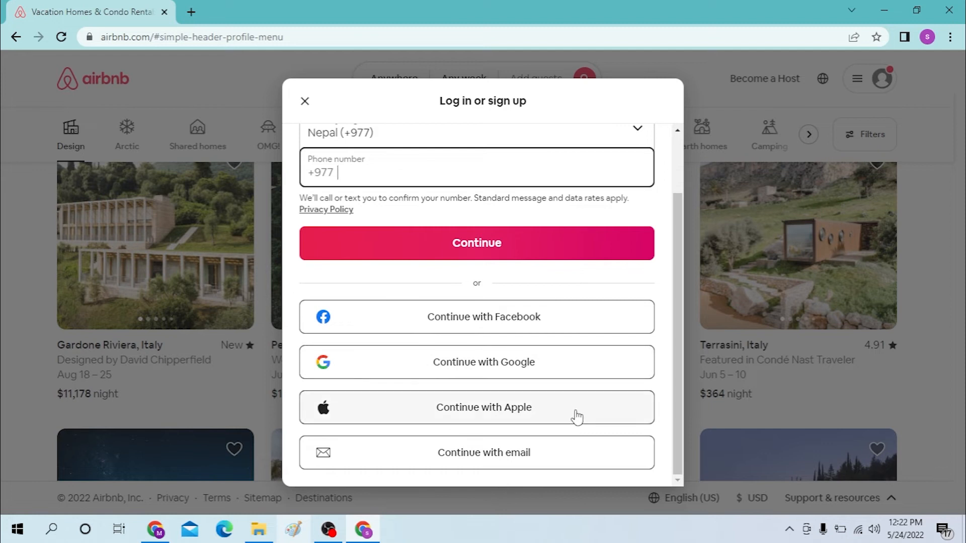
scroll(up, 3)
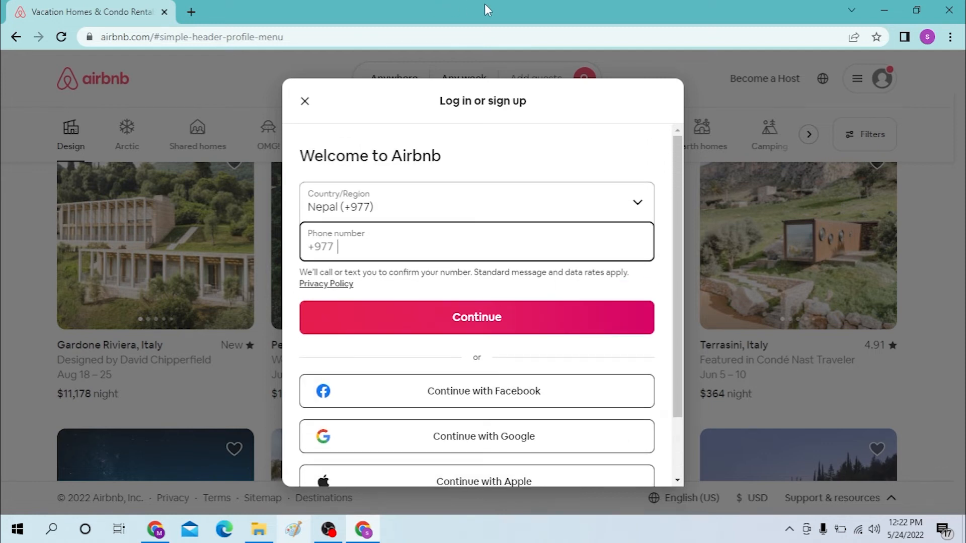